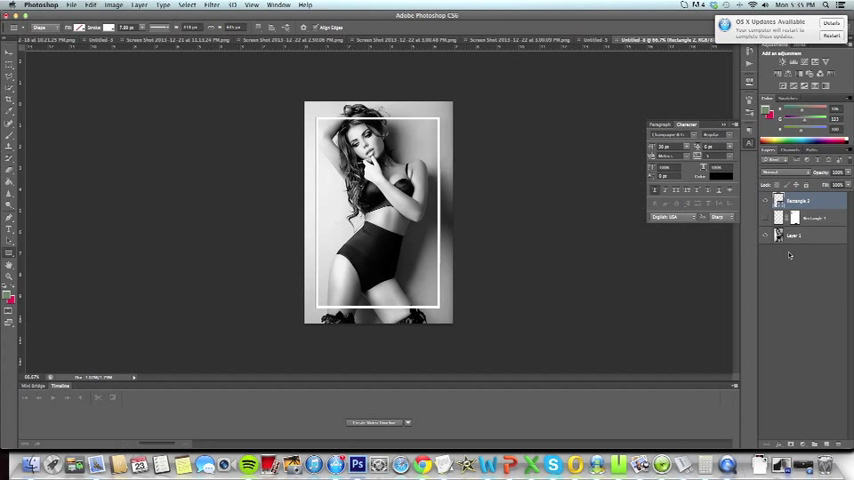
Step: Add a layer mask to the white frame (Rectangle) layer
{"action": "left_click", "coordinate": [800, 200]}
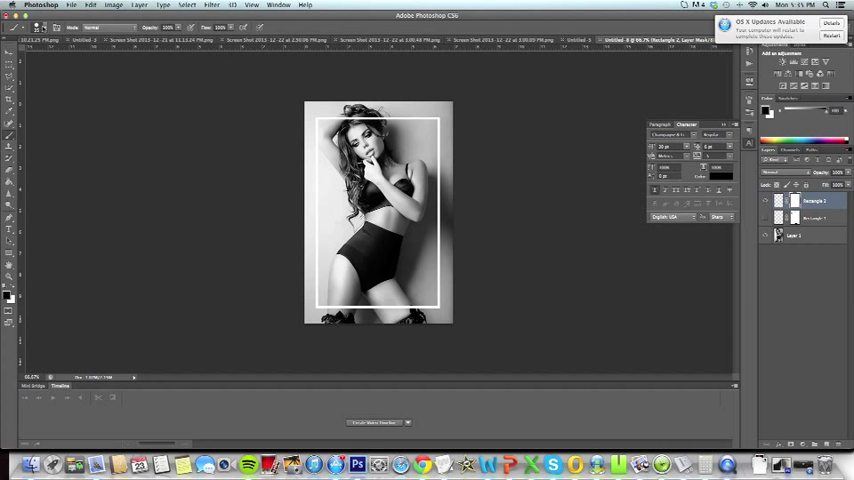
Step: Choose a round brush in the preset picker and select its size value for editing
{"action": "left_click", "coordinate": [52, 28]}
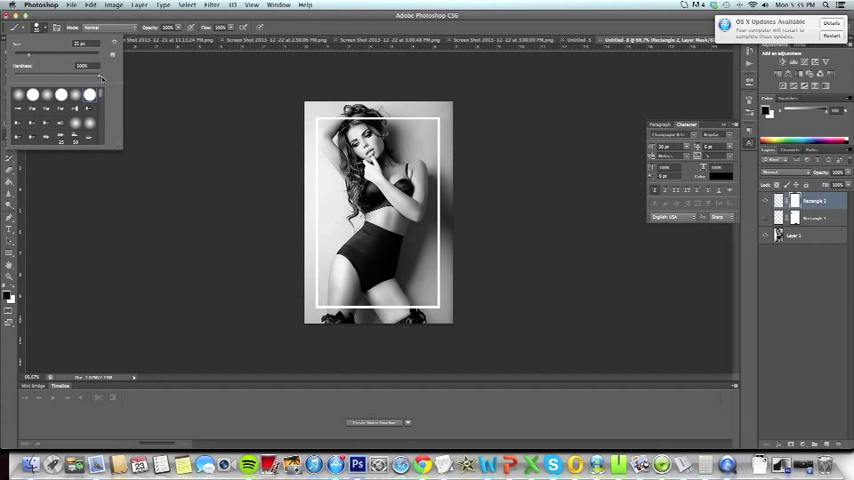
{"action": "triple_click", "coordinate": [82, 66]}
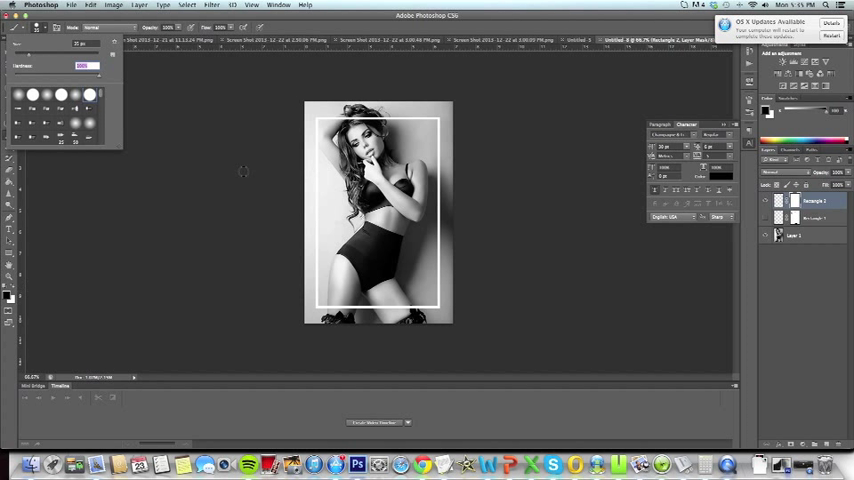
{"action": "mouse_move", "coordinate": [234, 236]}
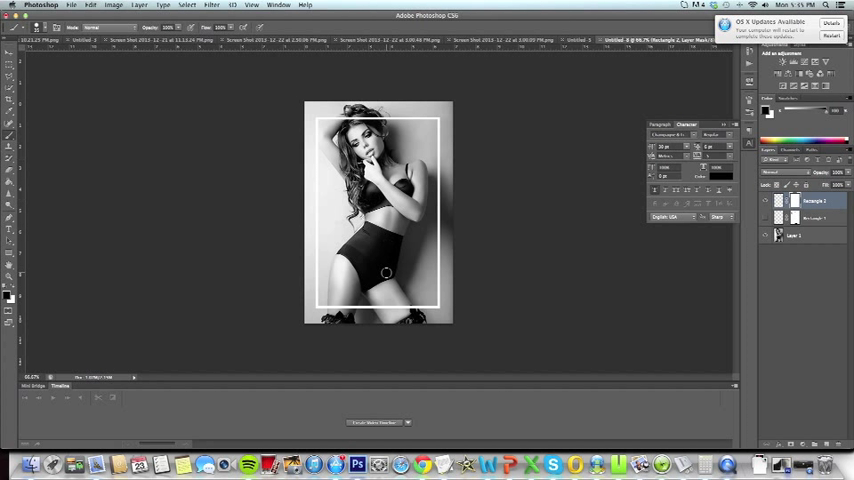
{"action": "mouse_move", "coordinate": [384, 304]}
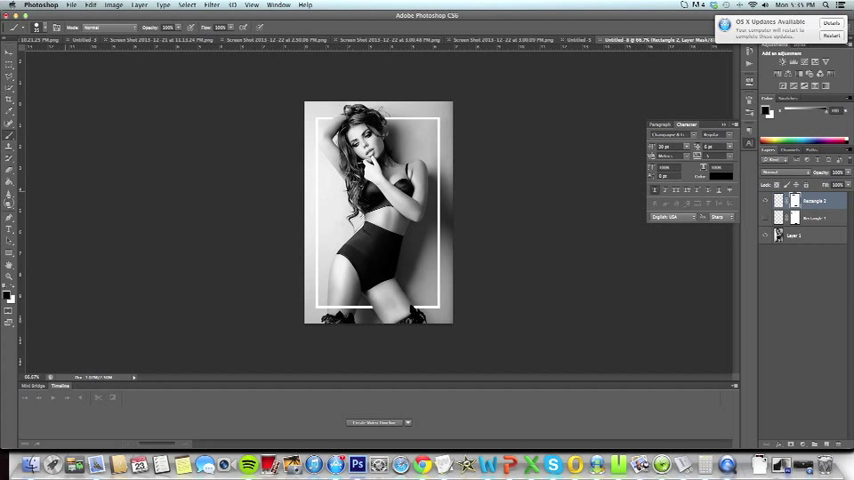
{"action": "mouse_move", "coordinate": [320, 134]}
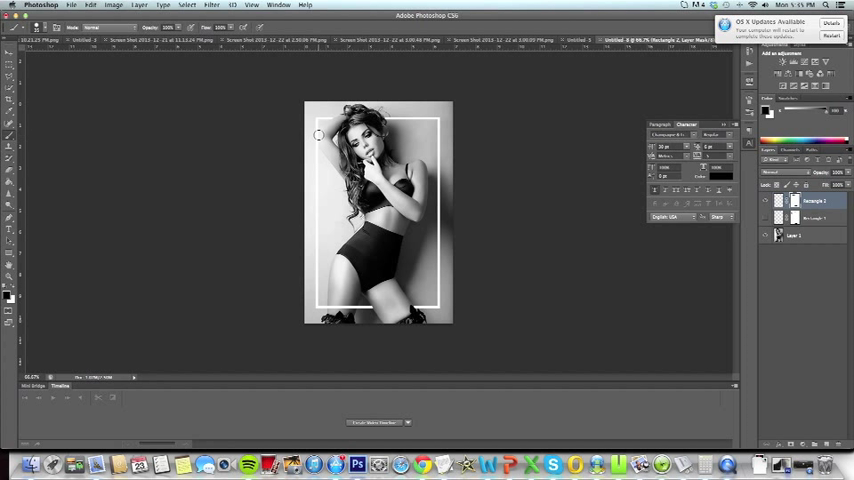
{"action": "mouse_move", "coordinate": [320, 140]}
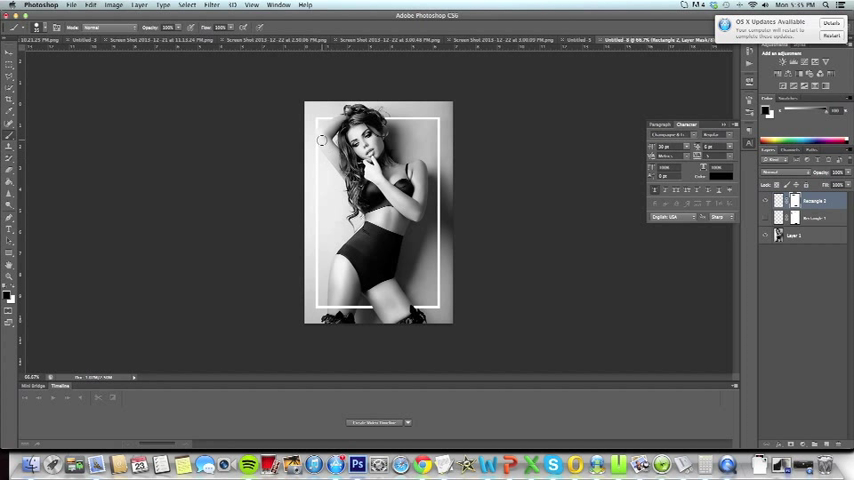
{"action": "mouse_move", "coordinate": [416, 164]}
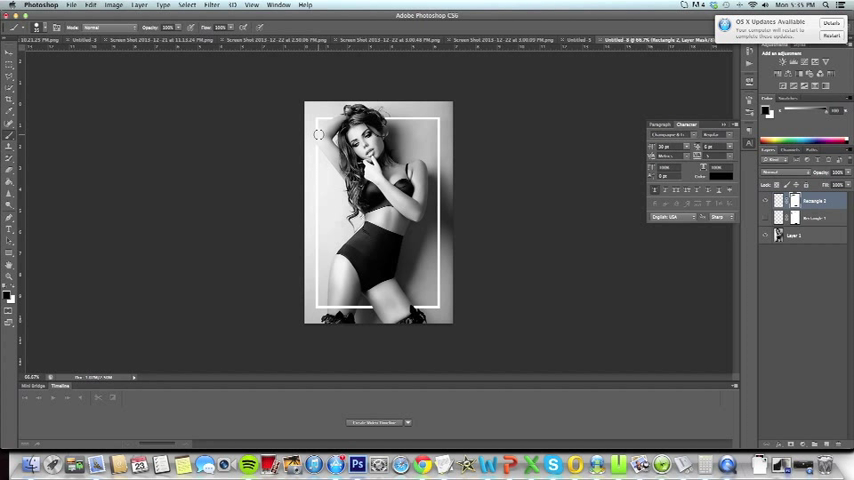
{"action": "mouse_move", "coordinate": [684, 254]}
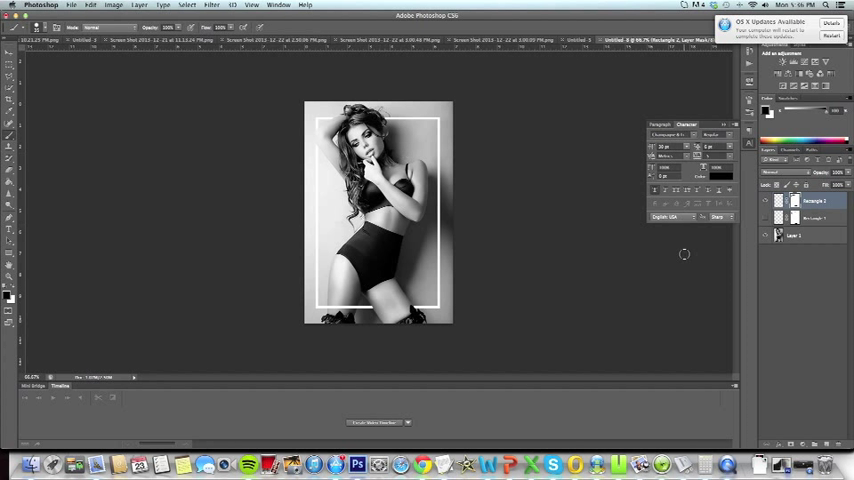